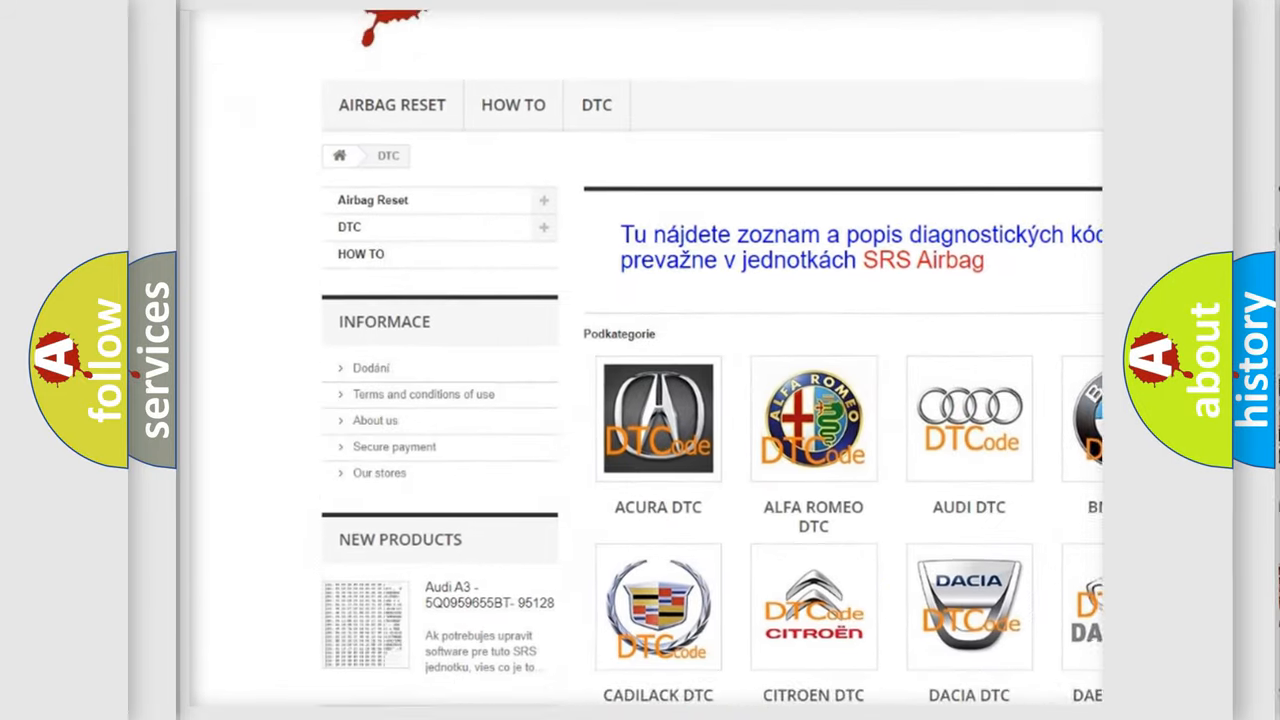
pyautogui.scroll(-3)
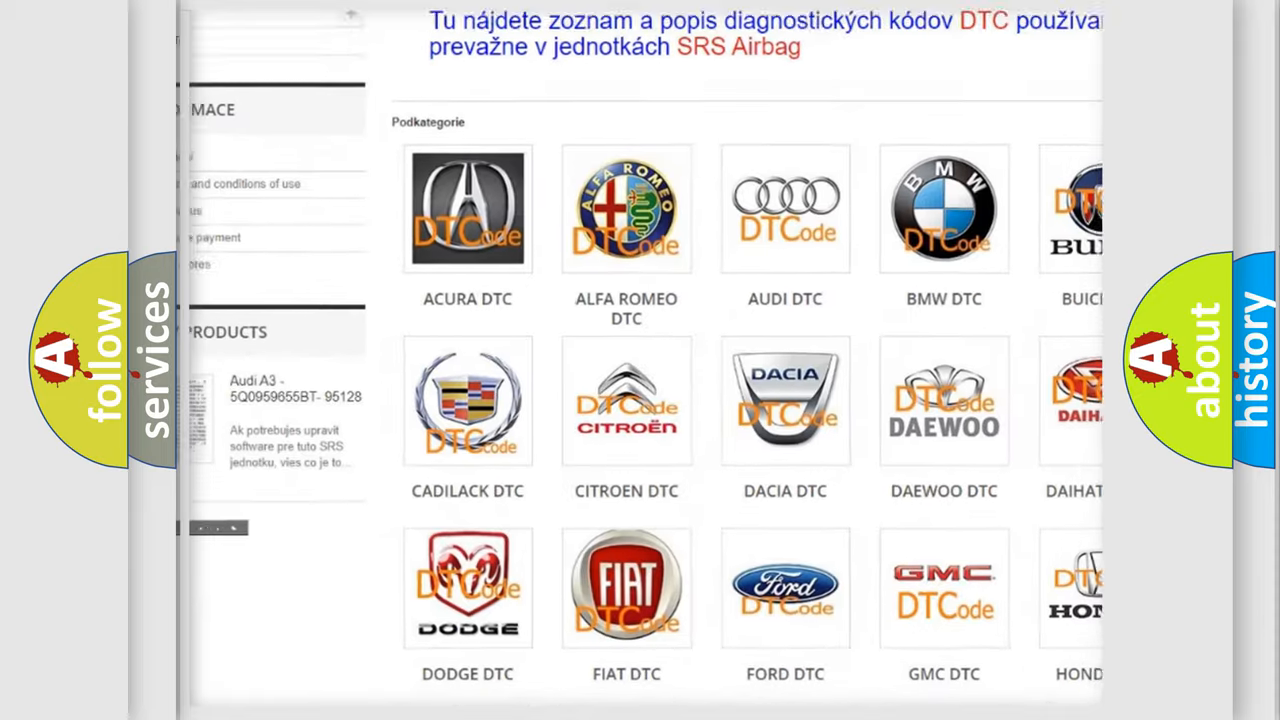
pyautogui.scroll(-3)
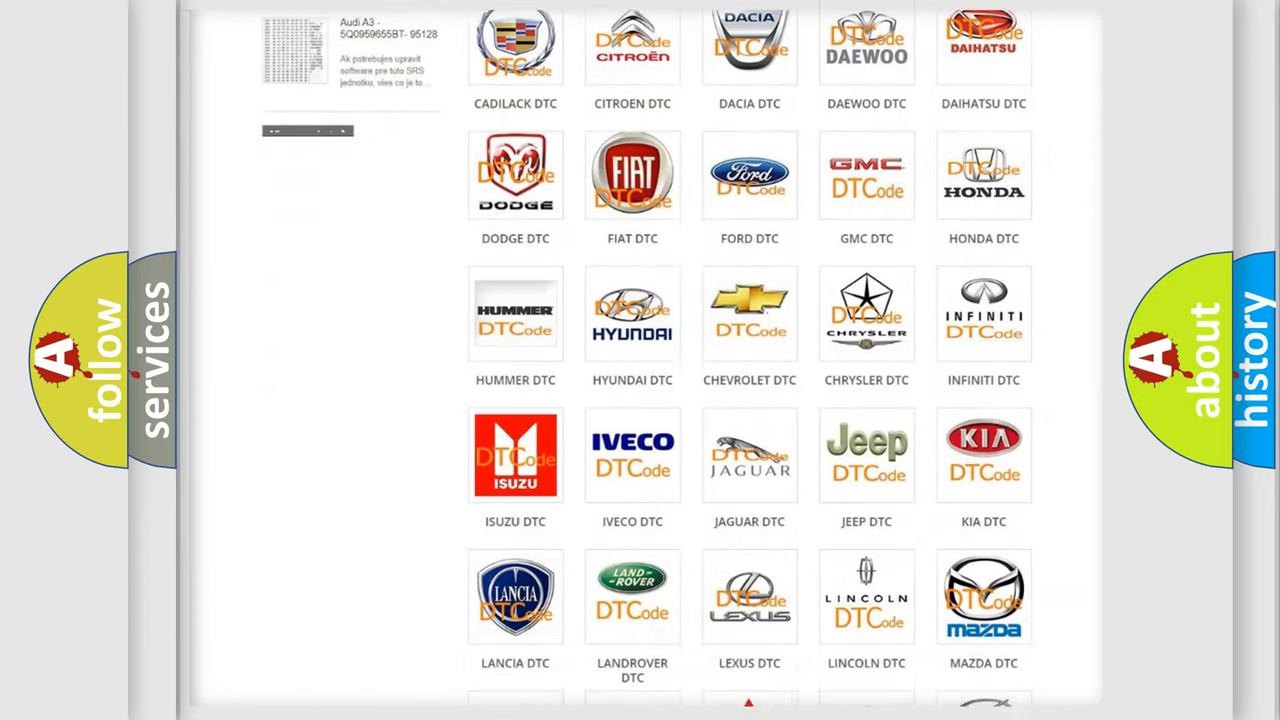
pyautogui.scroll(-3)
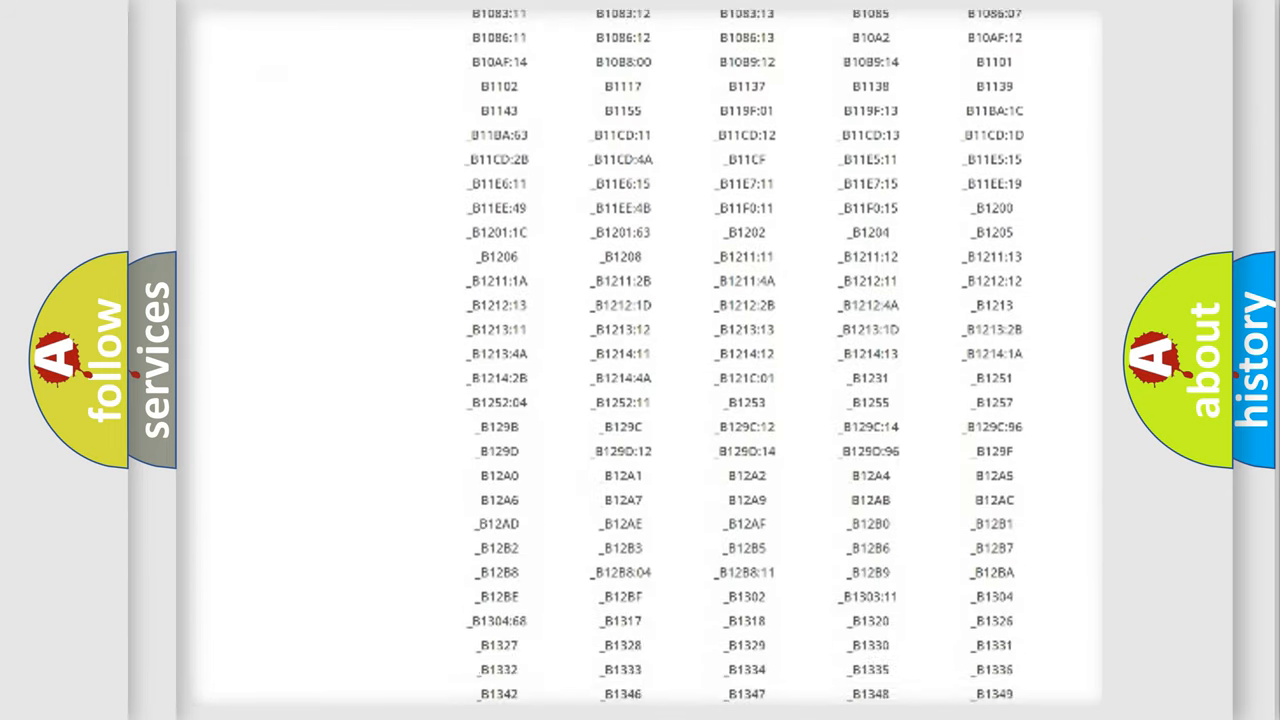
pyautogui.scroll(-3)
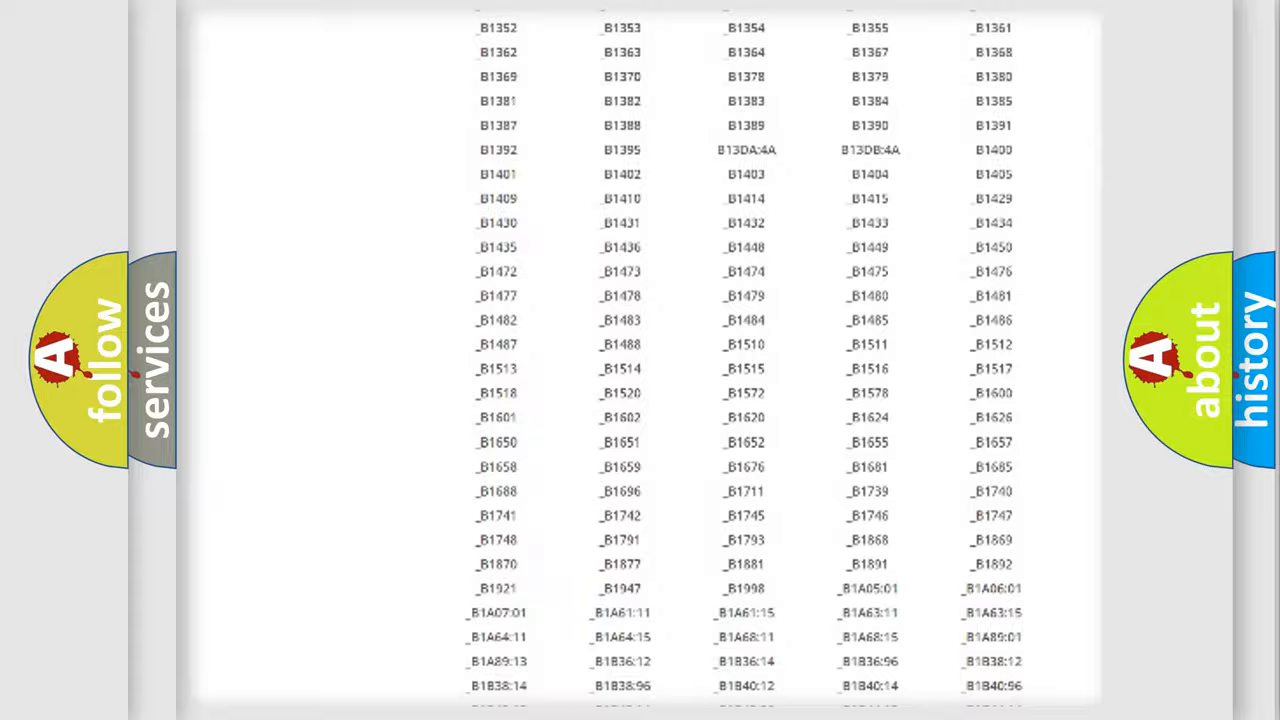